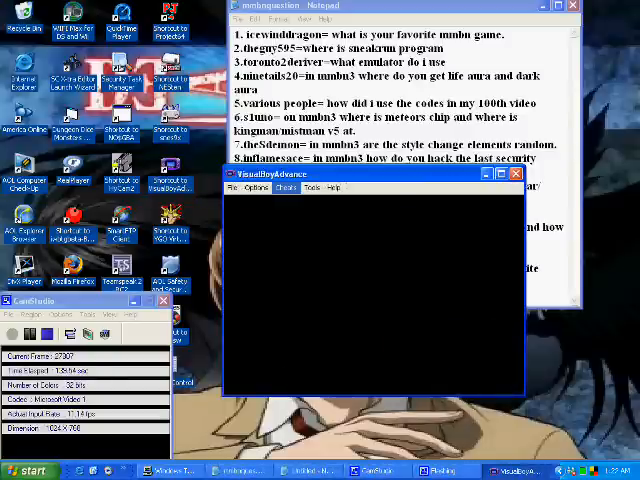
- Open the Select ROM file chooser from the File menu
{"action": "left_click", "coordinate": [258, 188]}
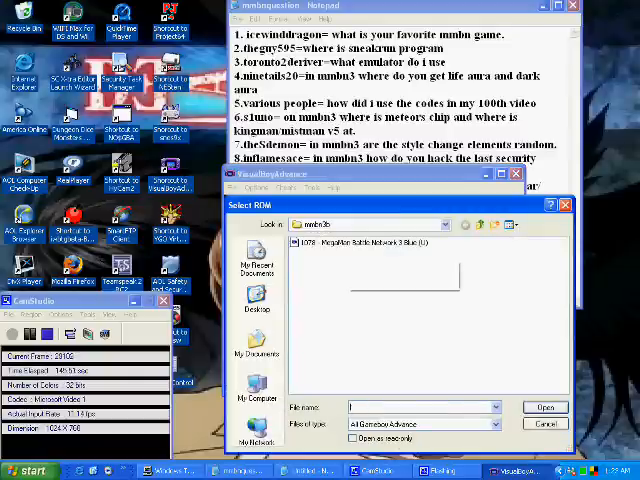
- Open the MegaMan Battle Network 3 Blue (U) ROM so the game boots
{"action": "left_click", "coordinate": [545, 423]}
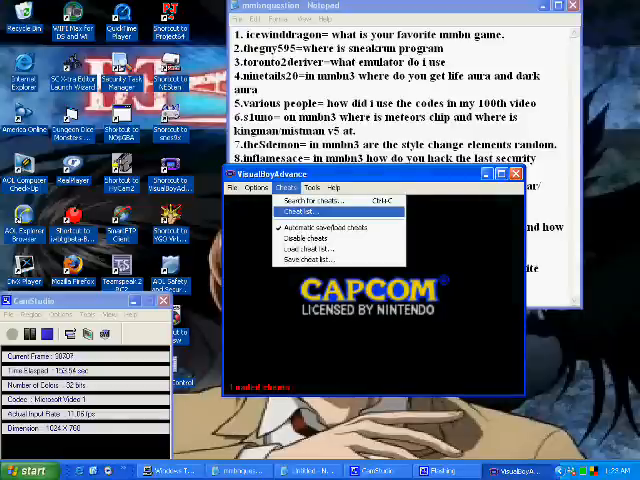
- Show the cheat list with two M codes and three easyenemy CodeBreaker codes
{"action": "left_click", "coordinate": [298, 211]}
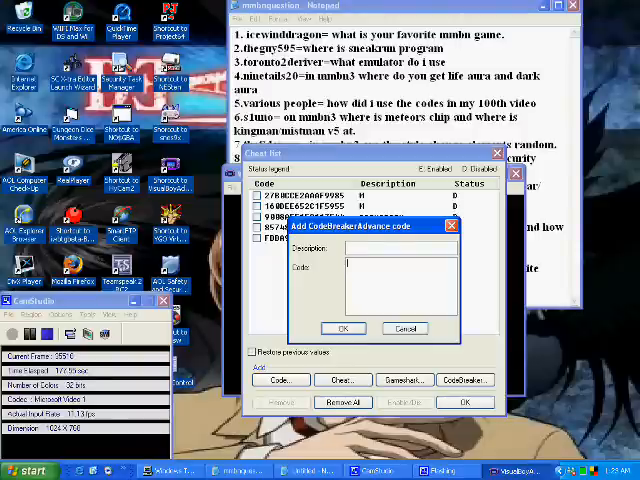
{"action": "left_click", "coordinate": [344, 328]}
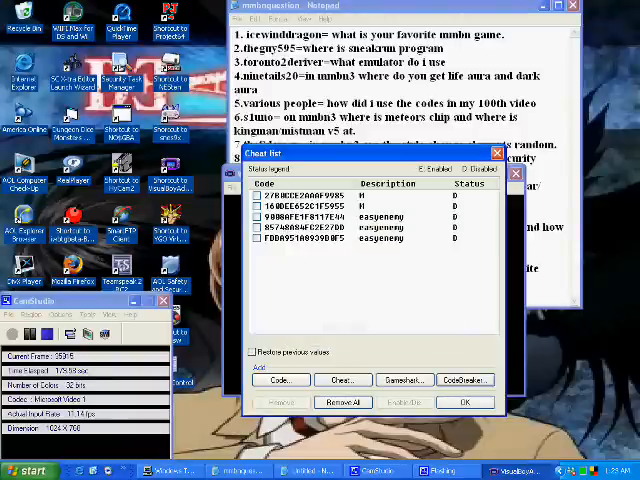